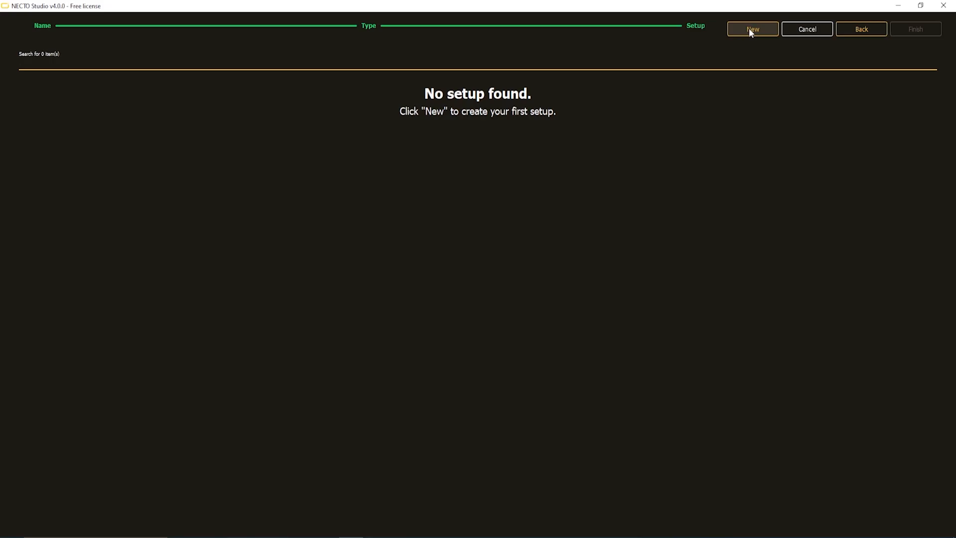
- Launch the new setup wizard, reaching compiler selection with mikroC AI for ARM preselected
left_click(752, 29)
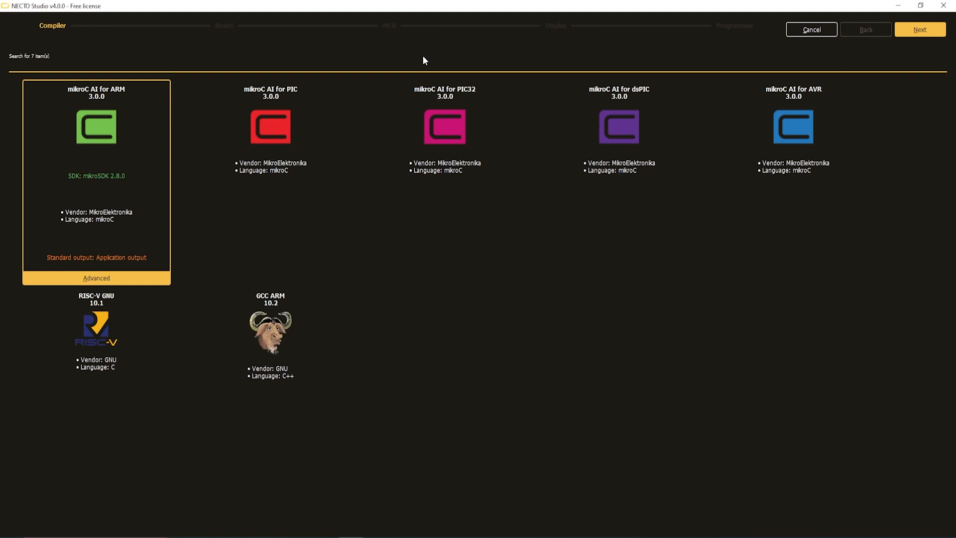